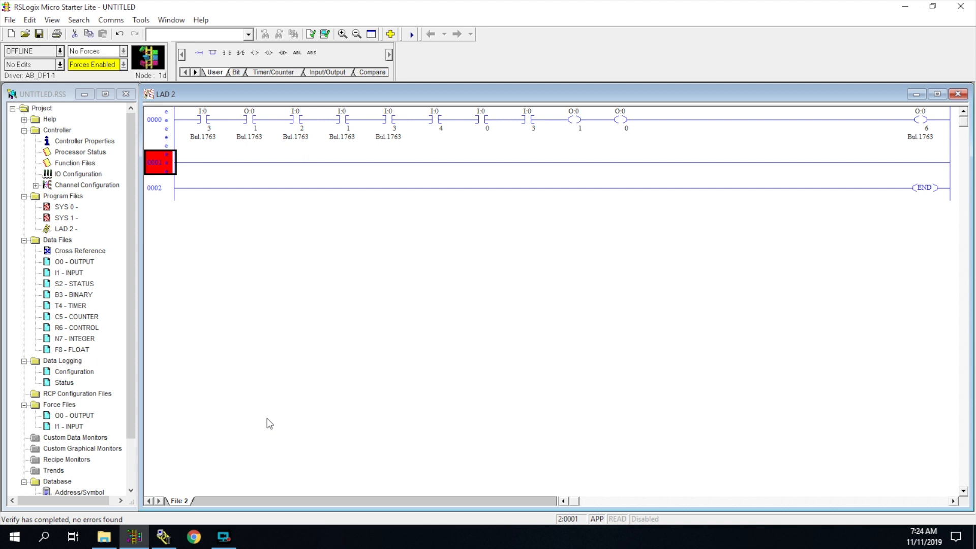
mouse_move(167, 165)
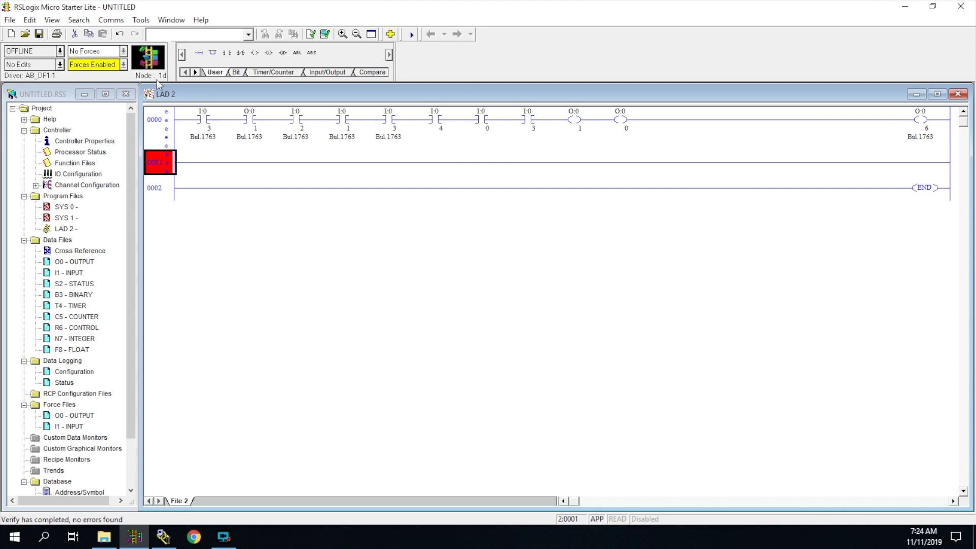
mouse_move(350, 157)
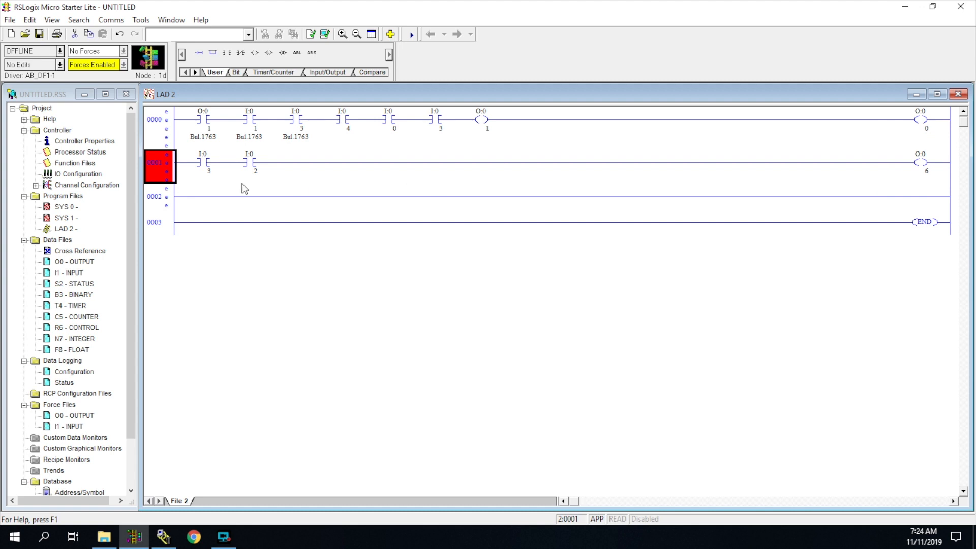
mouse_move(212, 175)
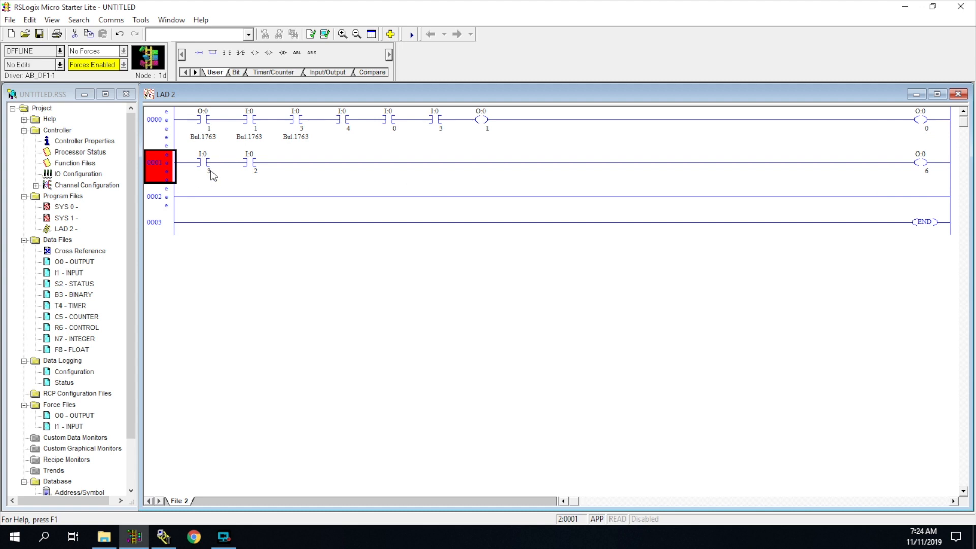
mouse_move(241, 164)
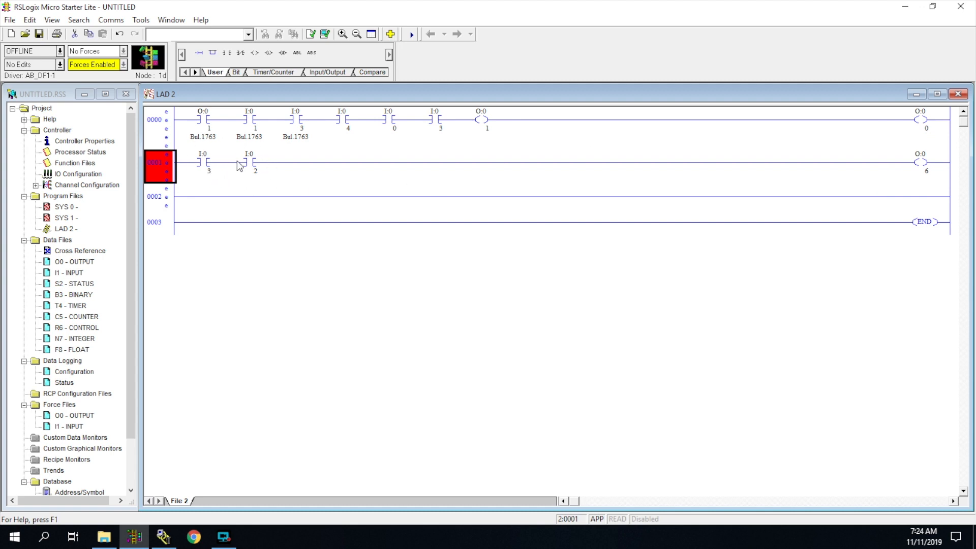
mouse_move(652, 224)
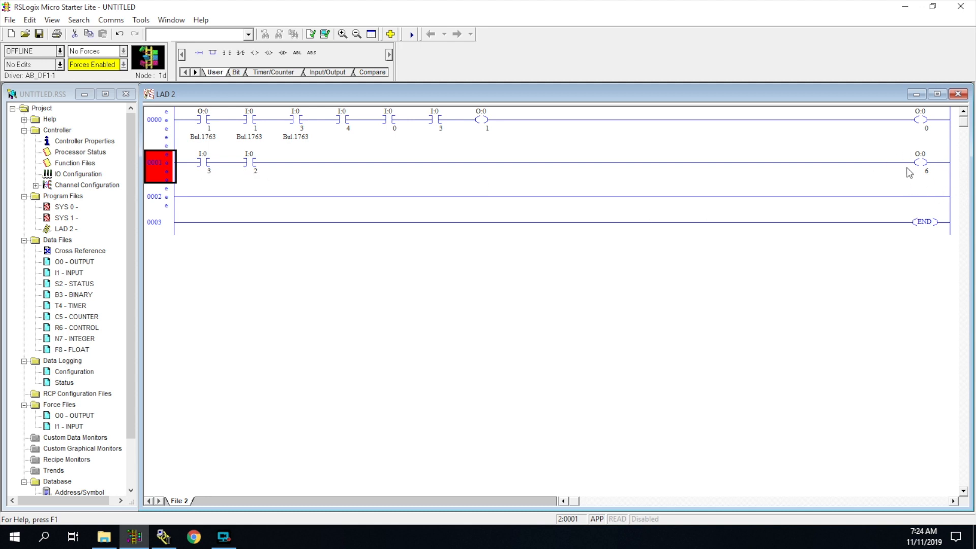
mouse_move(620, 177)
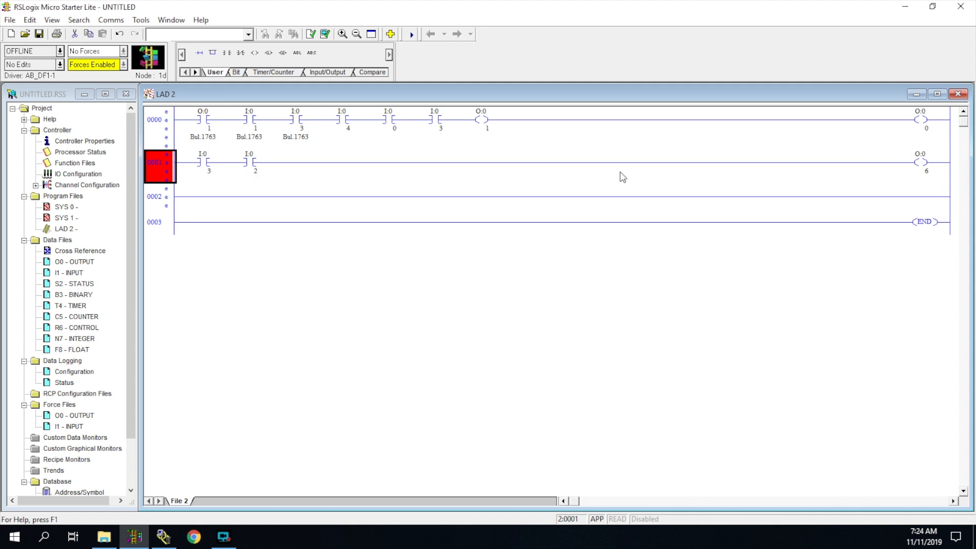
- Place I:0 input contacts in series on rung 0001 ahead of output O:0/6
left_click(295, 120)
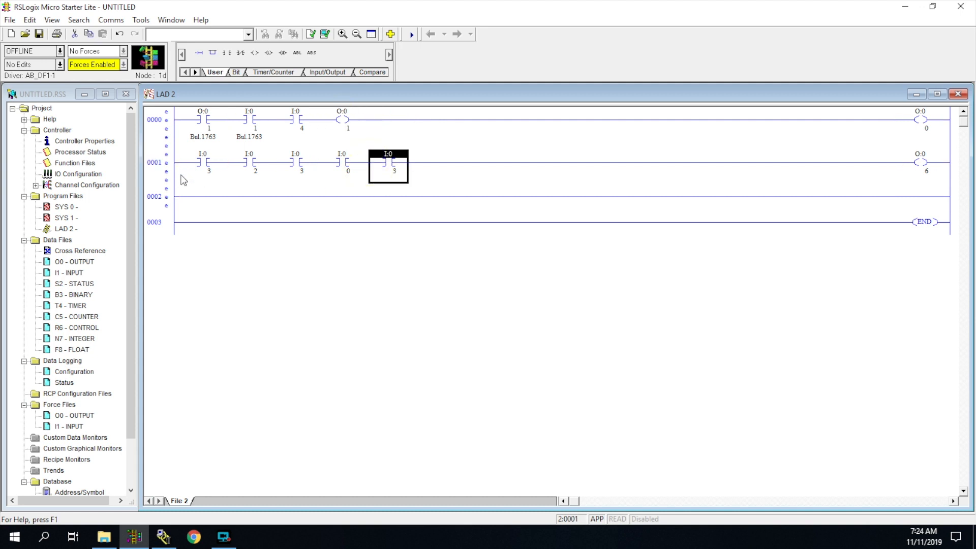
mouse_move(306, 87)
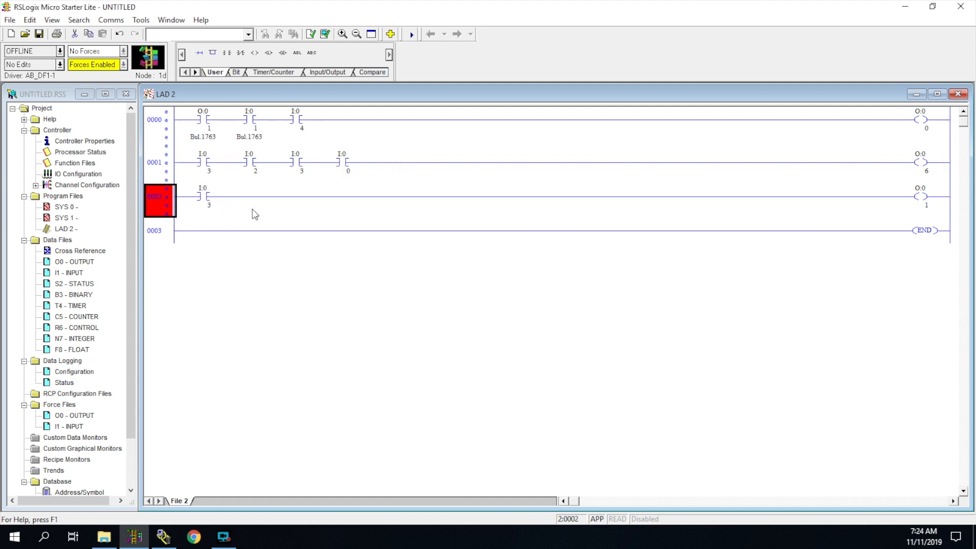
mouse_move(602, 227)
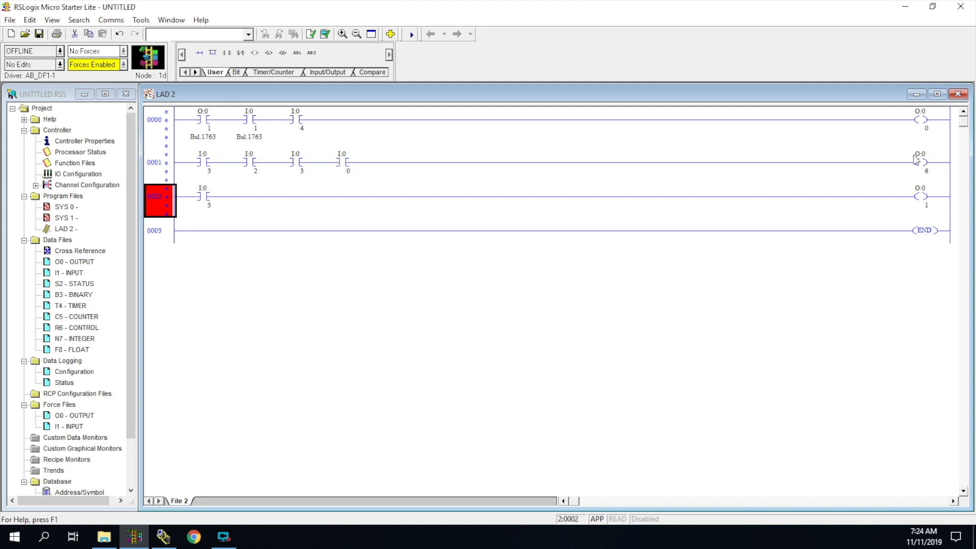
mouse_move(948, 227)
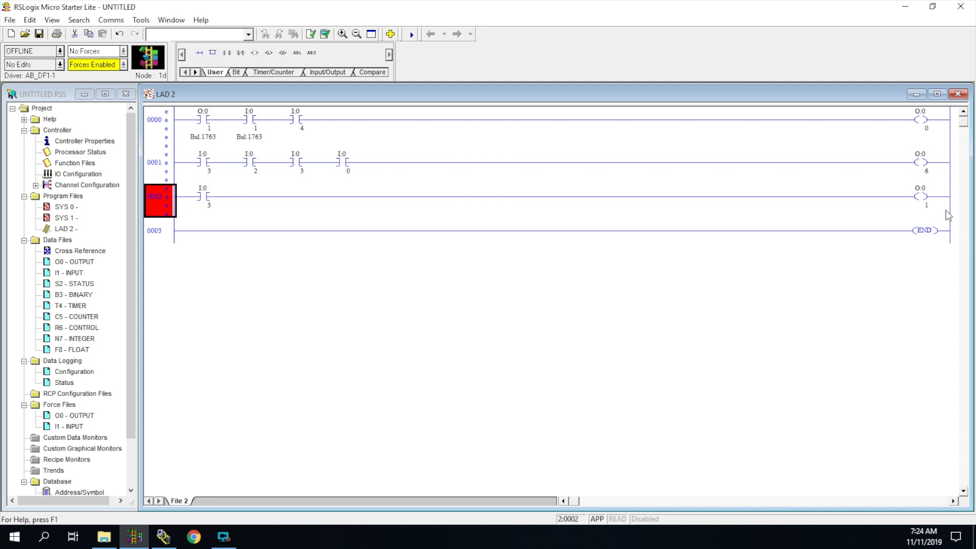
mouse_move(474, 131)
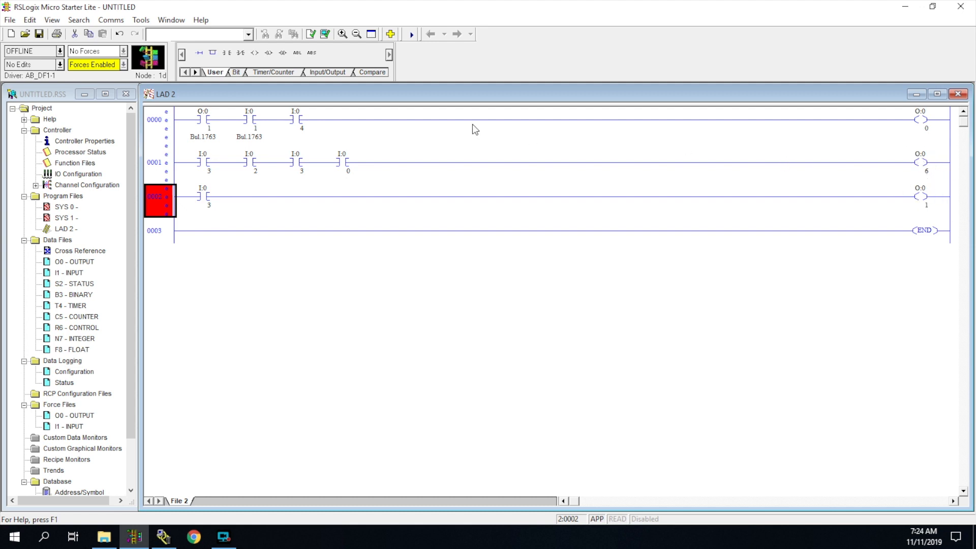
mouse_move(240, 53)
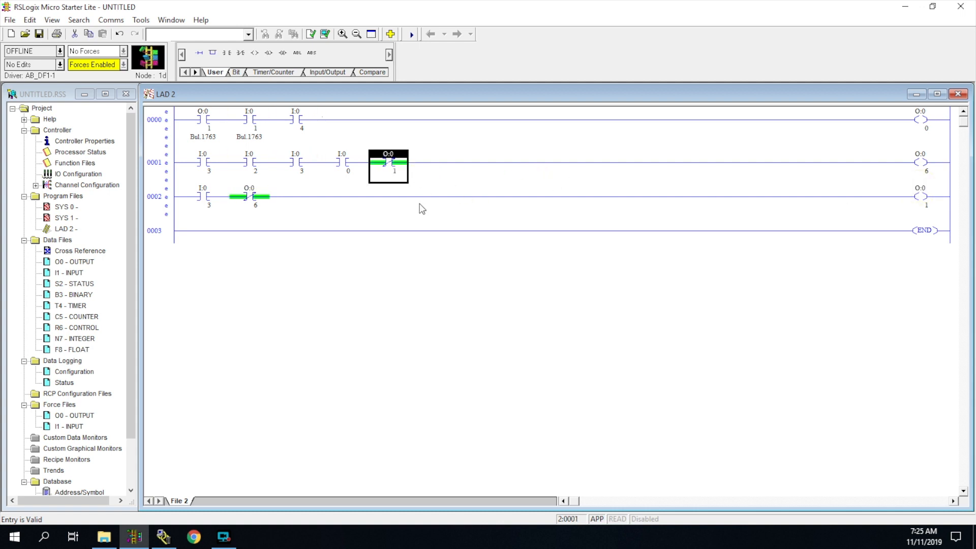
mouse_move(263, 184)
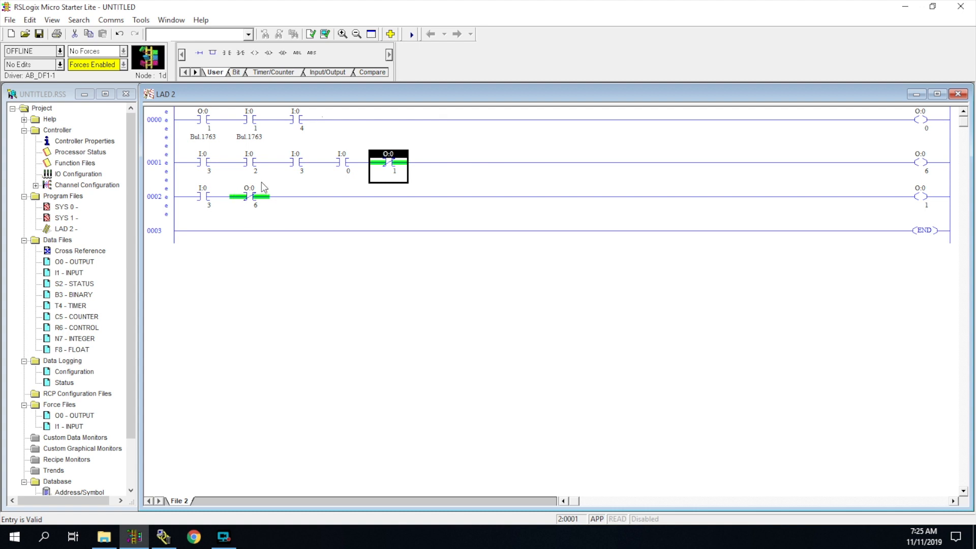
mouse_move(244, 206)
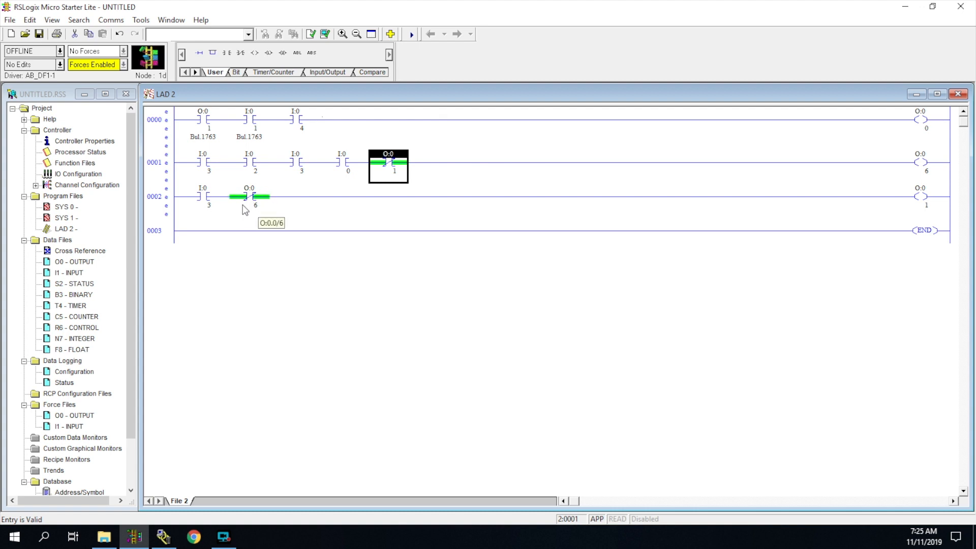
mouse_move(225, 197)
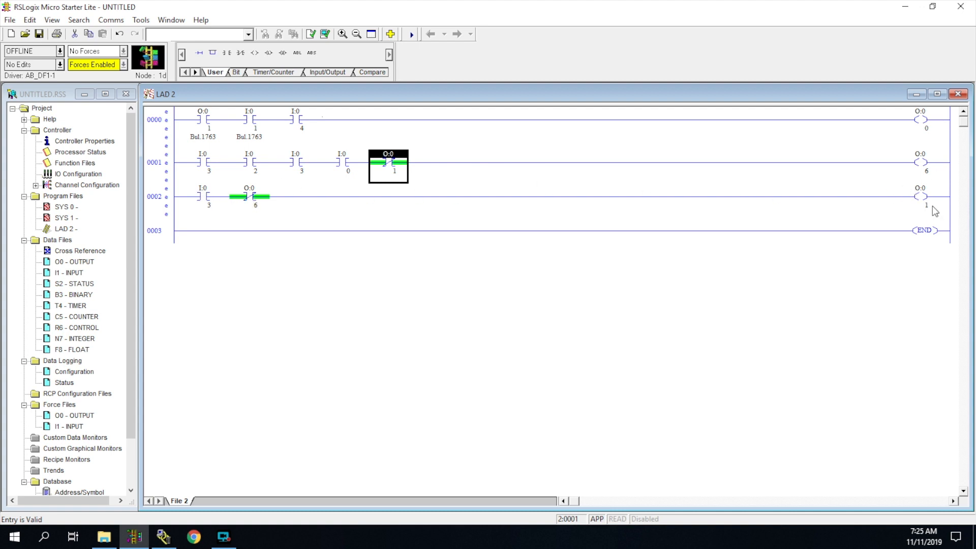
mouse_move(919, 208)
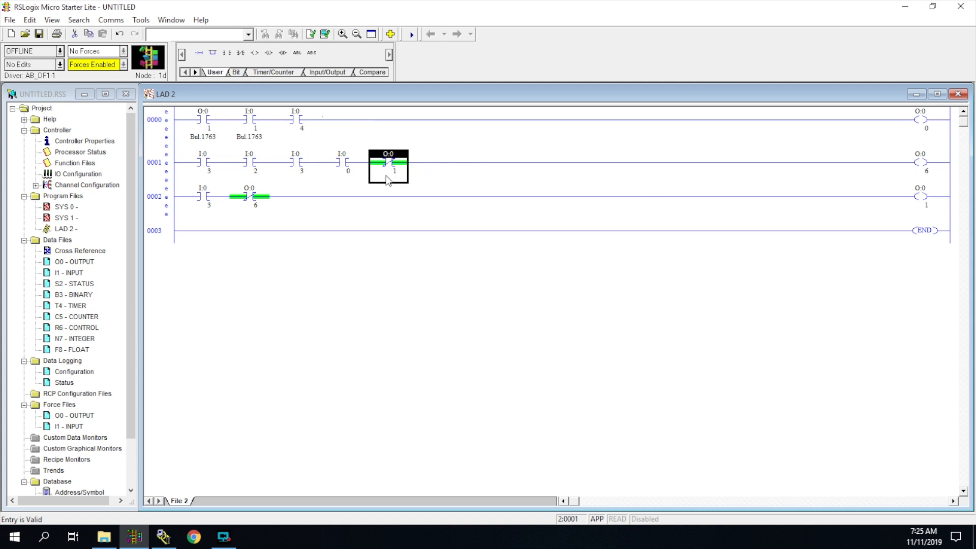
mouse_move(388, 151)
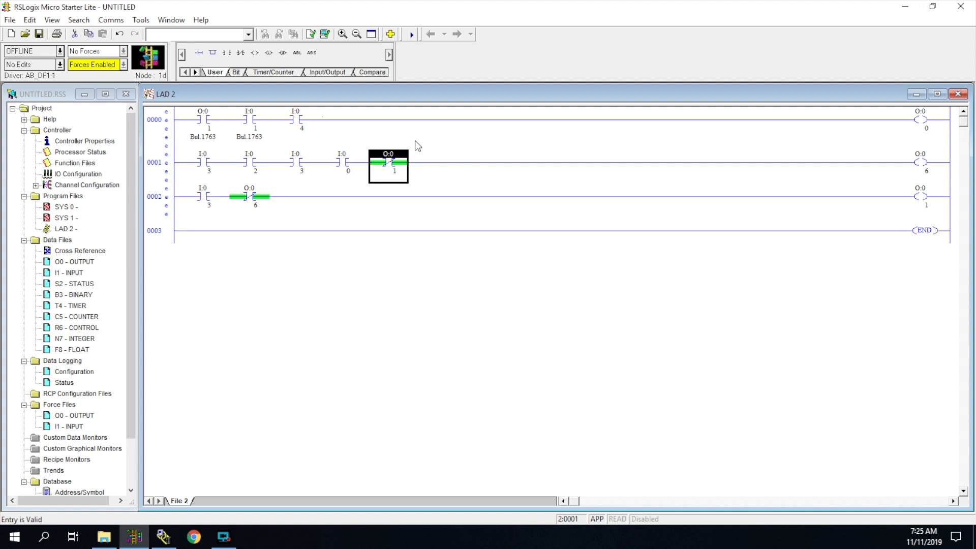
mouse_move(387, 175)
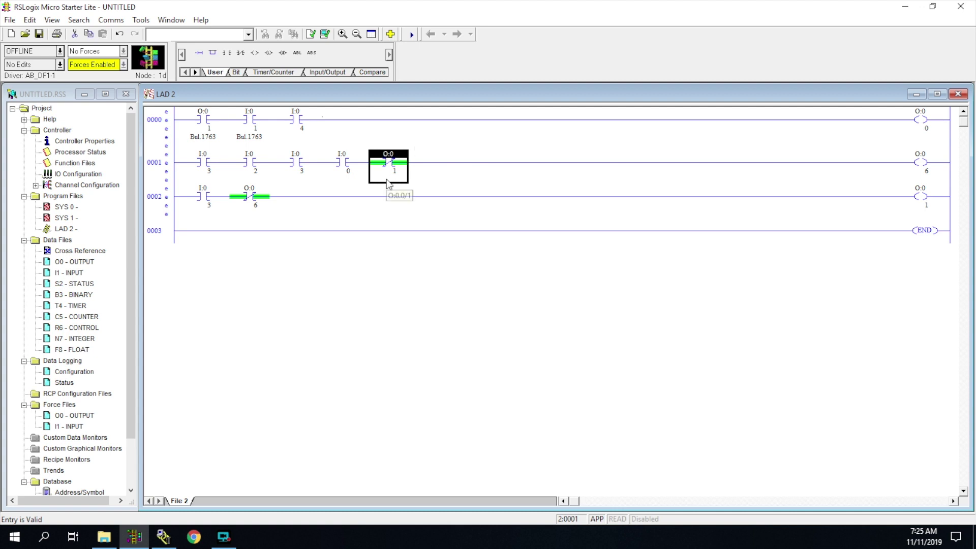
mouse_move(392, 175)
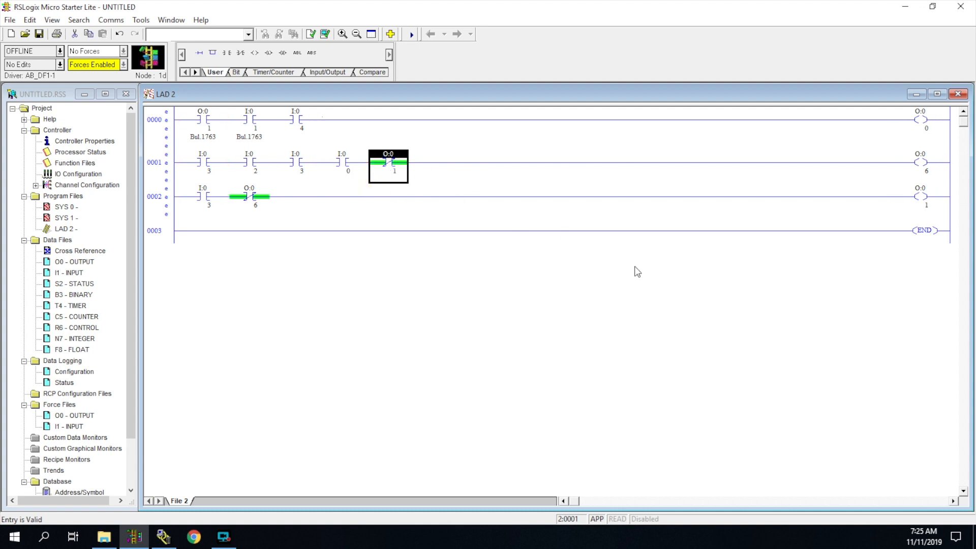
mouse_move(262, 85)
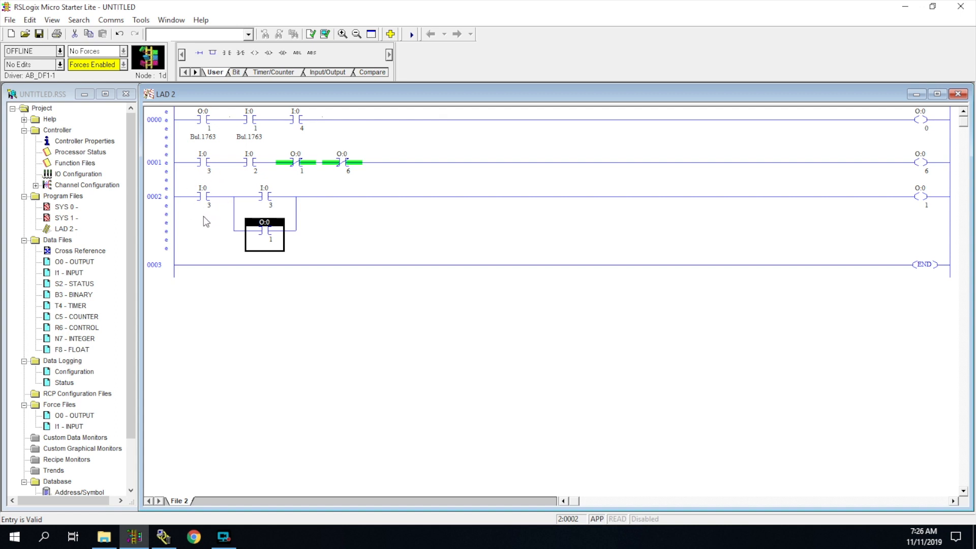
mouse_move(276, 201)
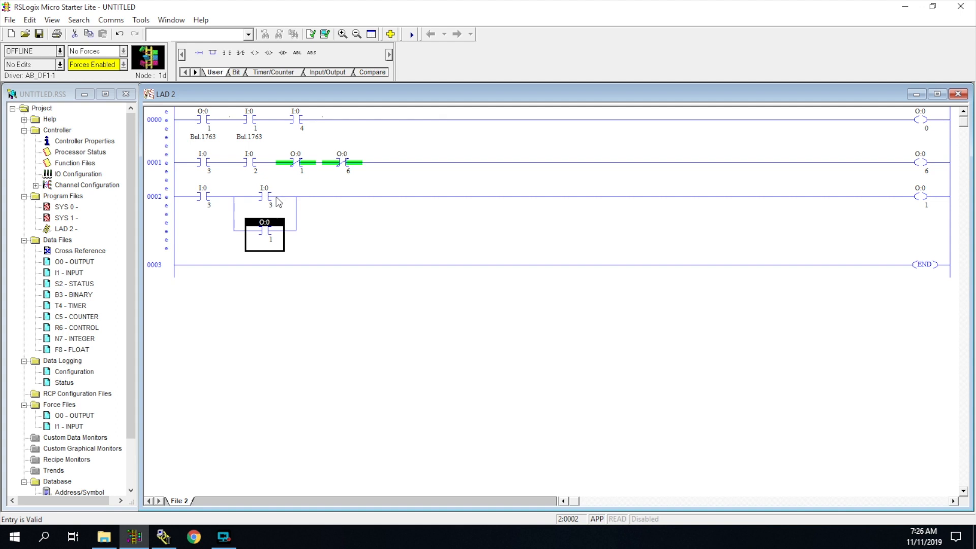
mouse_move(304, 195)
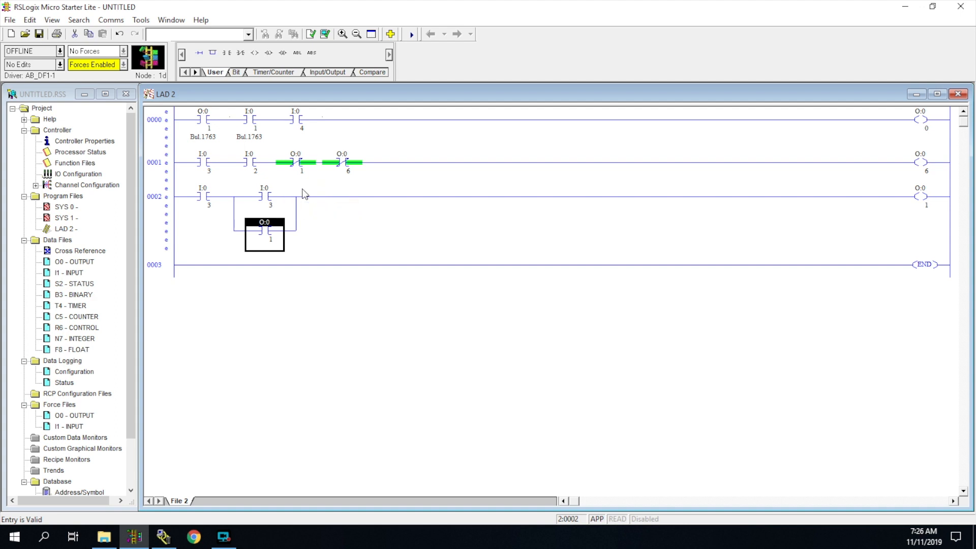